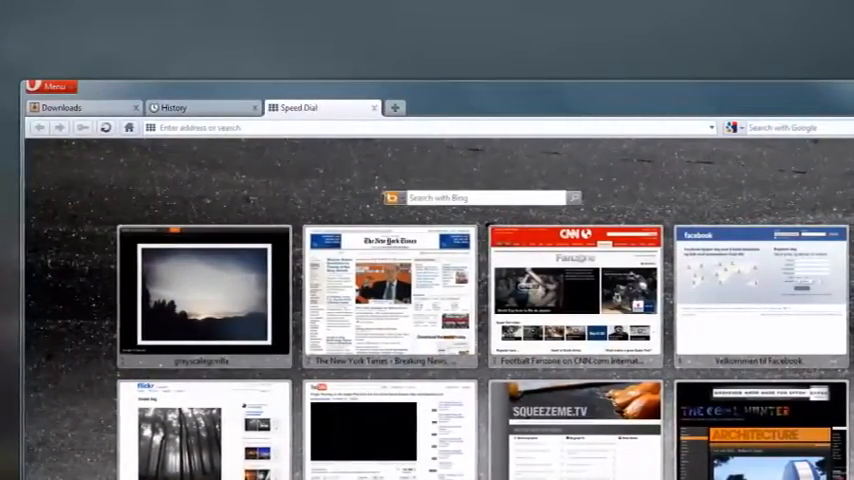
Show the open tabs as page thumbnails and open the CNN Fanzone page from Speed Dial.
{"action": "scroll", "scroll_direction": "down", "scroll_amount": 3}
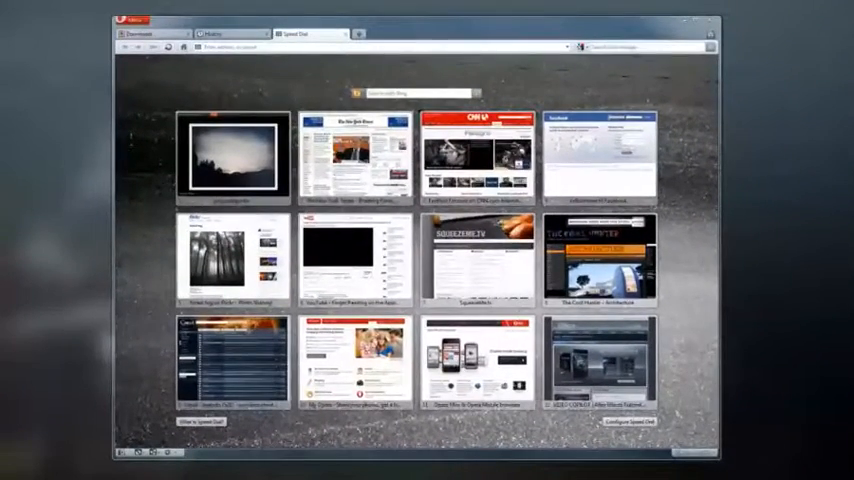
{"action": "left_click", "coordinate": [596, 156]}
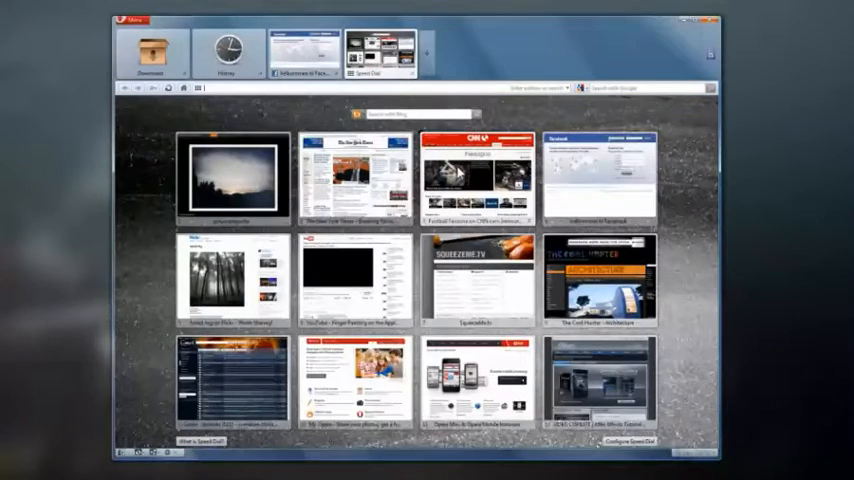
{"action": "left_click", "coordinate": [478, 178]}
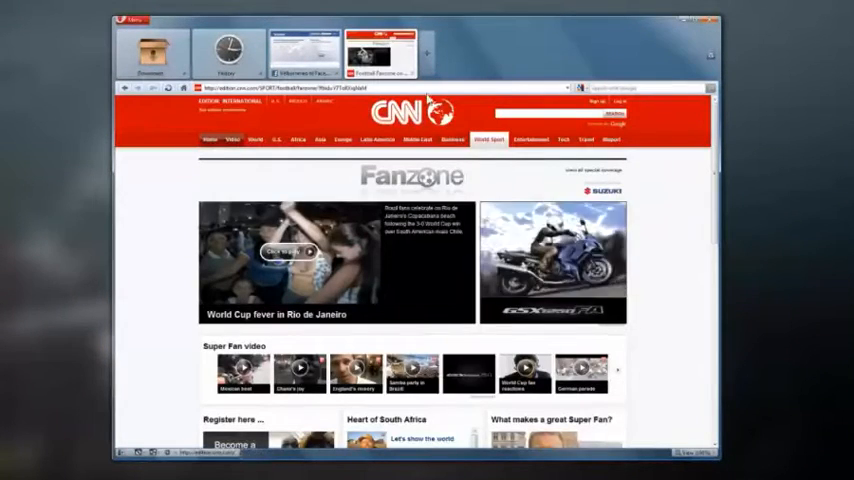
Add a fresh Speed Dial tab with Ctrl+T.
{"action": "left_click", "coordinate": [456, 50]}
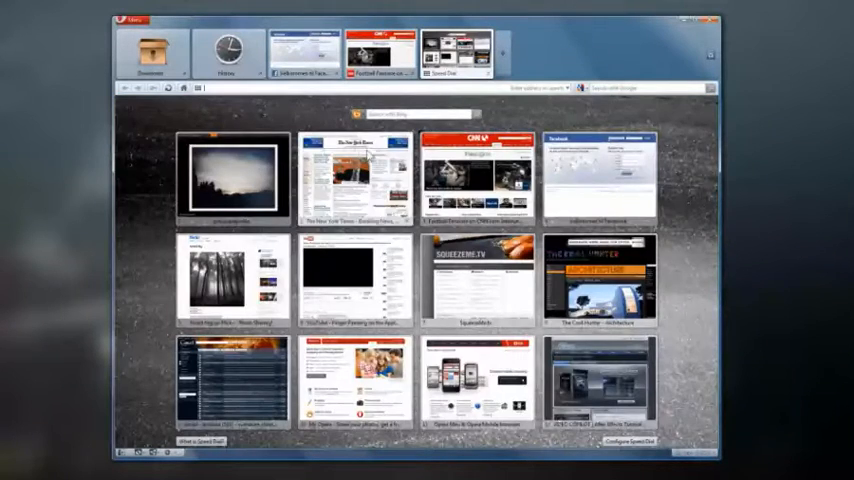
{"action": "left_click", "coordinate": [356, 178]}
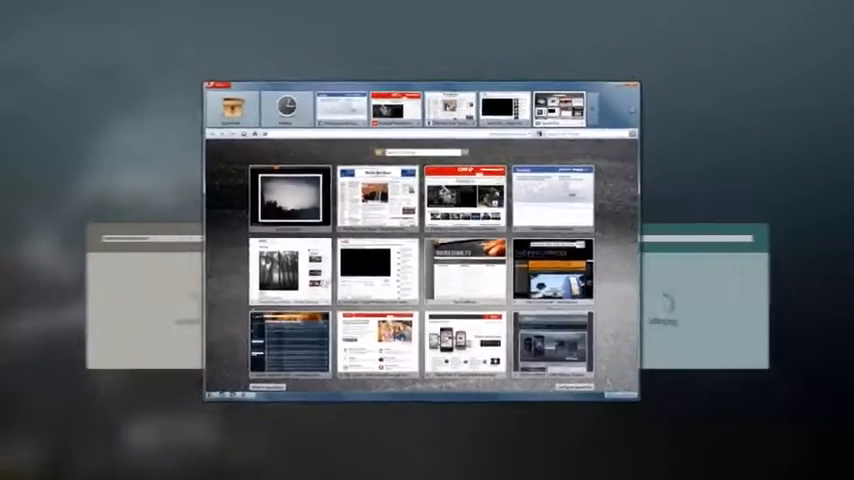
Open the Flickr foggy forest photo page from its Speed Dial tile.
{"action": "left_click", "coordinate": [284, 270]}
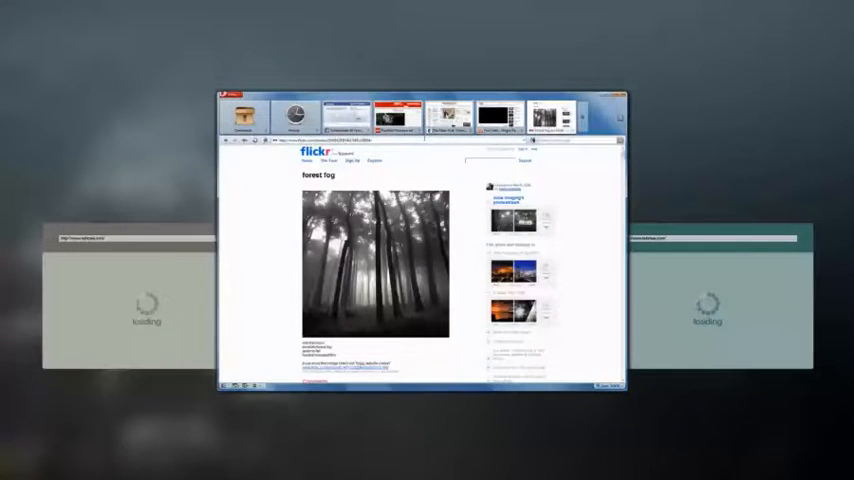